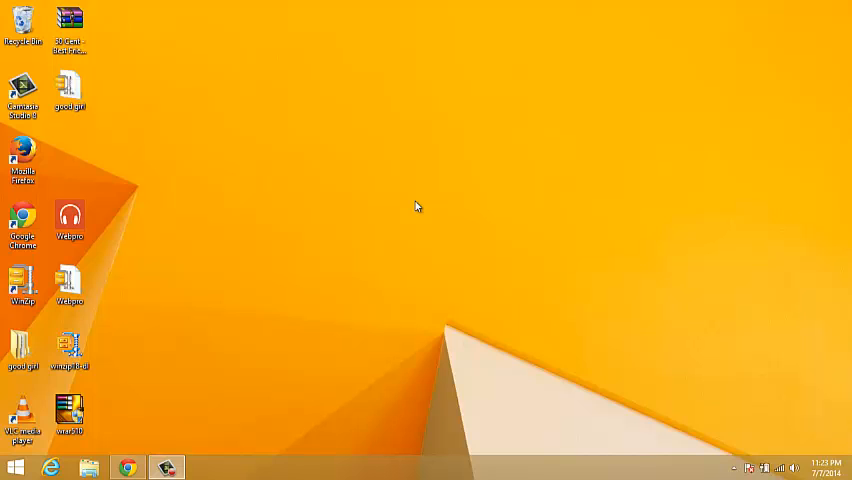
{"action": "mouse_move", "coordinate": [394, 236]}
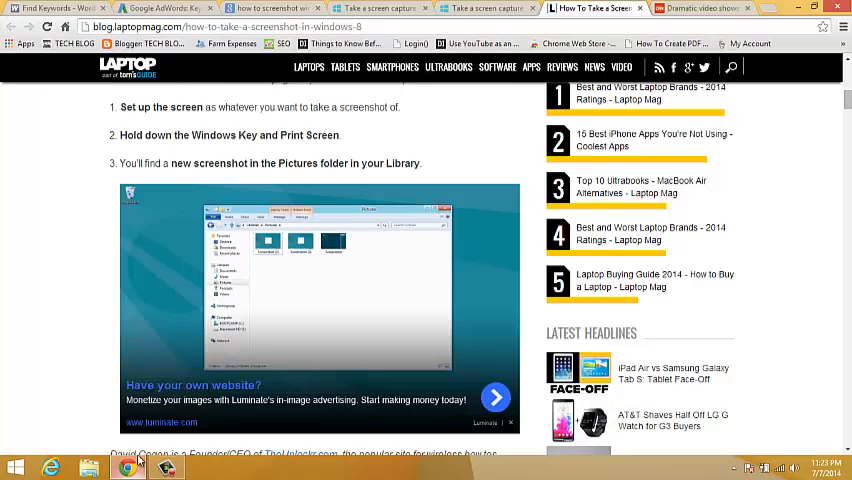
{"action": "mouse_move", "coordinate": [28, 248]}
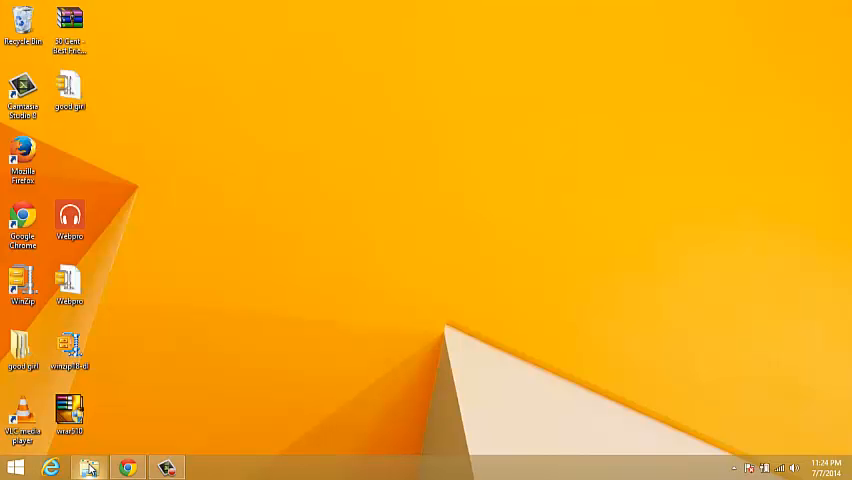
Show the Pictures library and go into the Screenshots folder with its saved screenshots.
{"action": "left_click", "coordinate": [94, 464]}
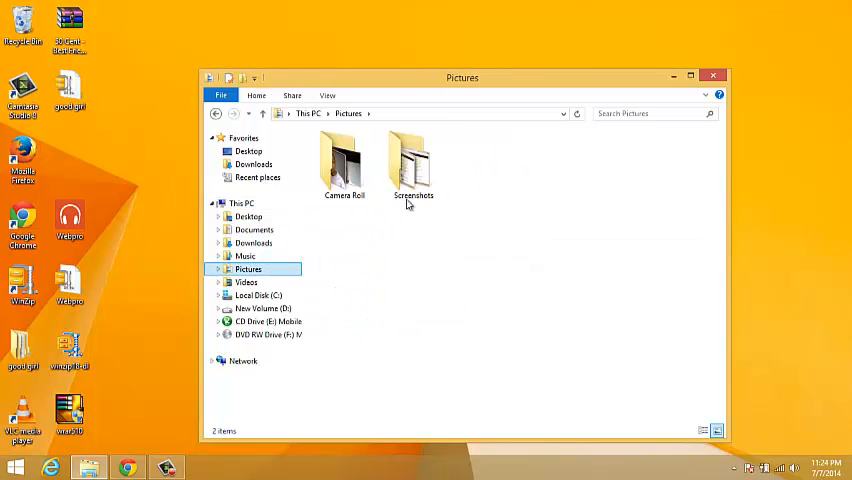
{"action": "double_click", "coordinate": [412, 160]}
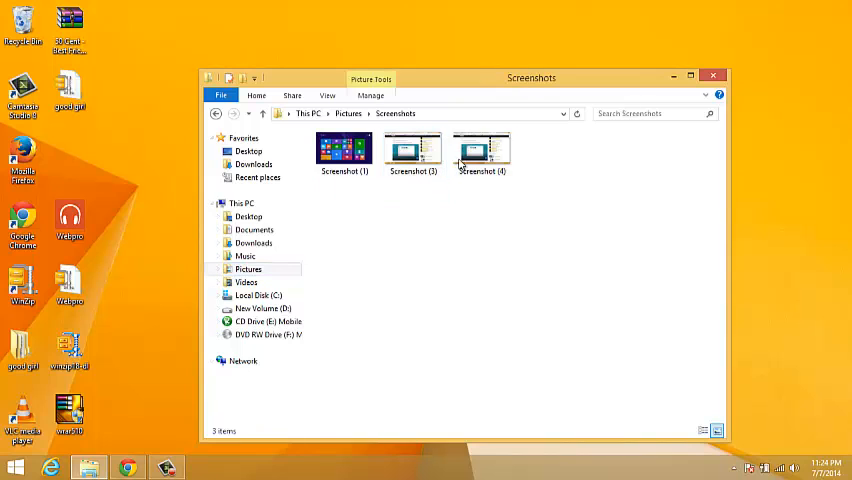
Bring up the right-click actions menu for Screenshot (4).
{"action": "right_click", "coordinate": [482, 150]}
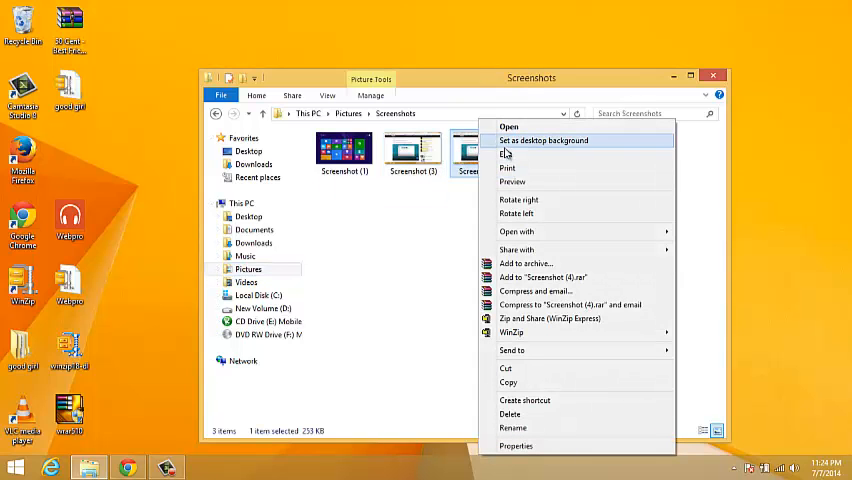
{"action": "mouse_move", "coordinate": [520, 168]}
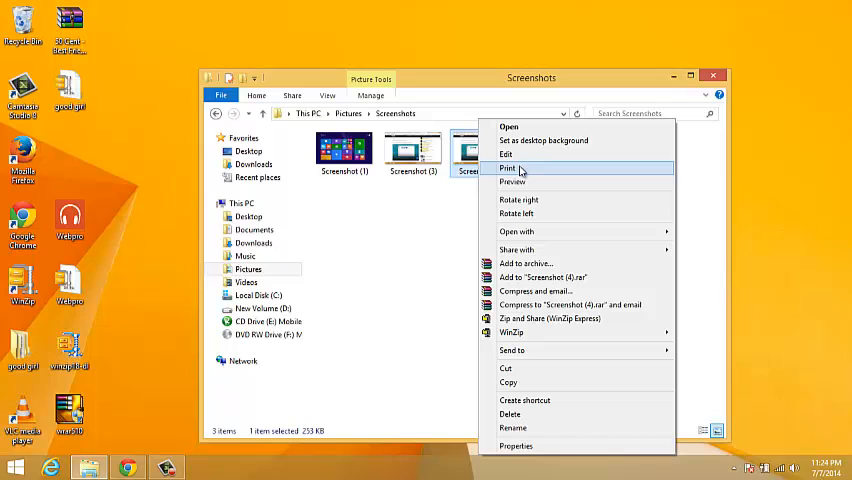
{"action": "mouse_move", "coordinate": [524, 184]}
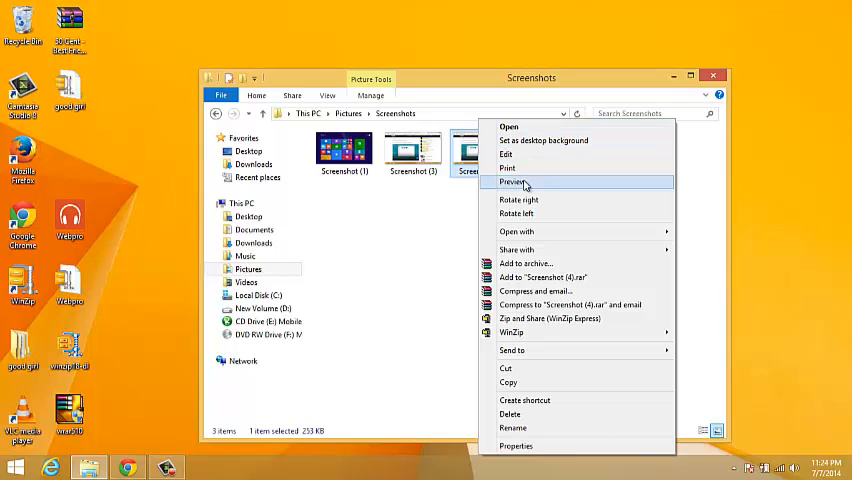
{"action": "left_click", "coordinate": [512, 182]}
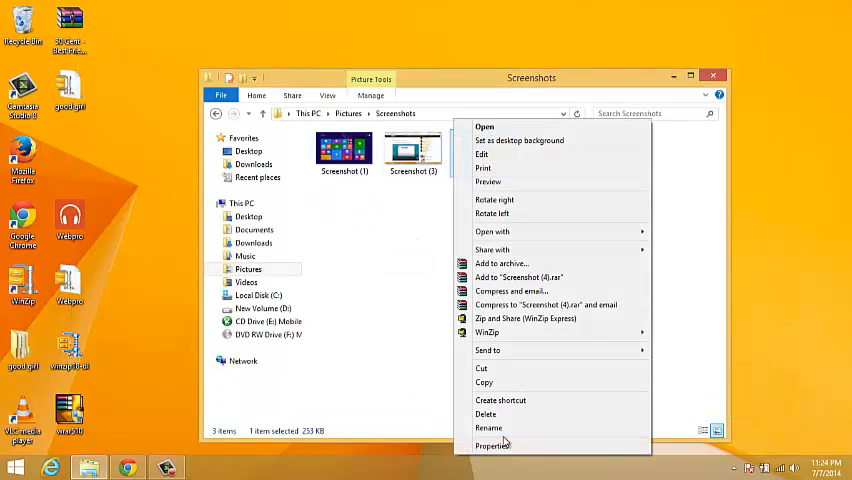
View Screenshot (4)'s General properties — a 253 KB PNG — then dismiss the dialog.
{"action": "left_click", "coordinate": [496, 444]}
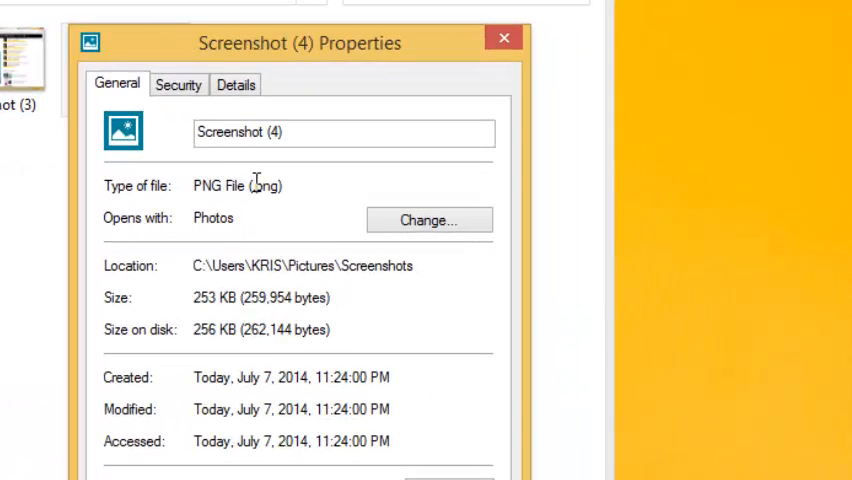
{"action": "mouse_move", "coordinate": [262, 186]}
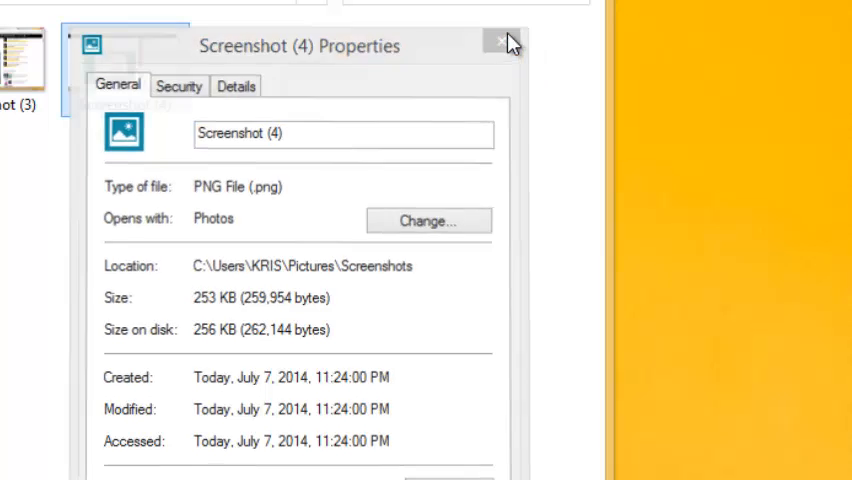
{"action": "left_click", "coordinate": [494, 44]}
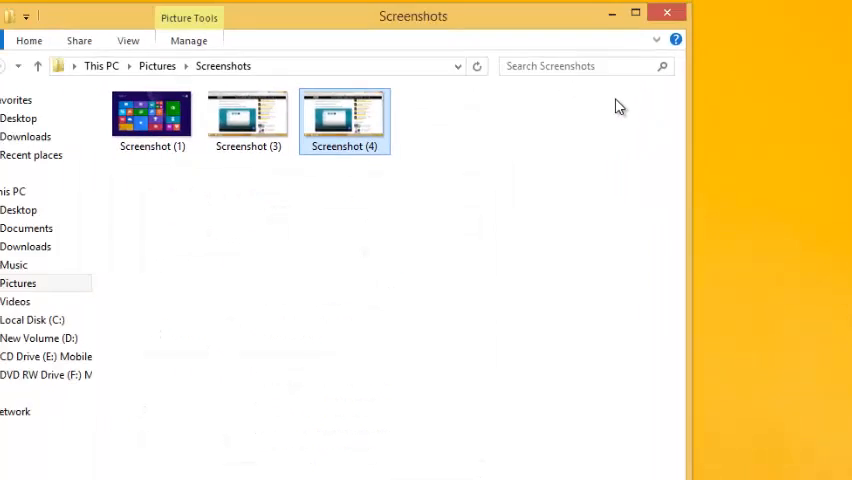